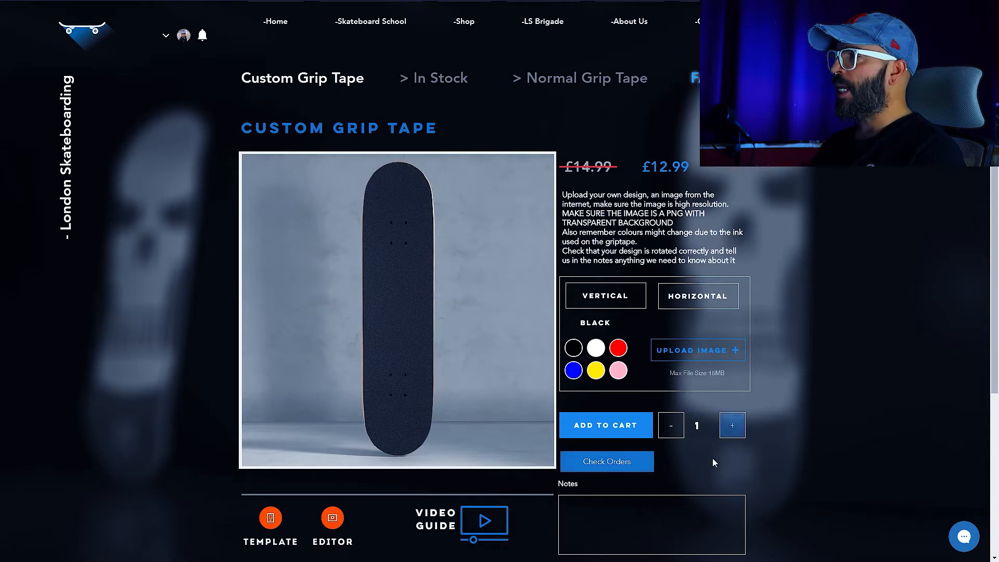
pyautogui.moveTo(605, 461)
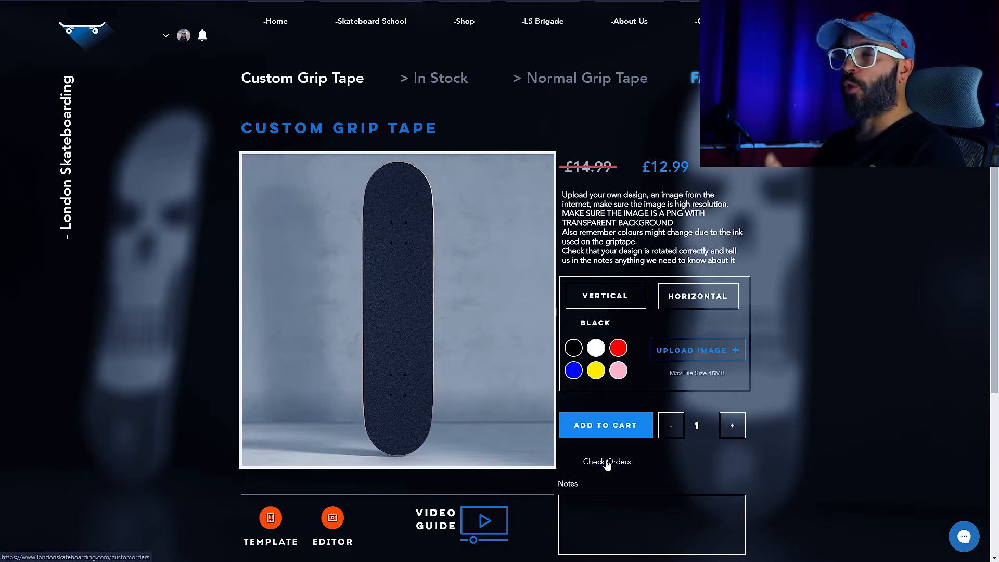
pyautogui.moveTo(605, 463)
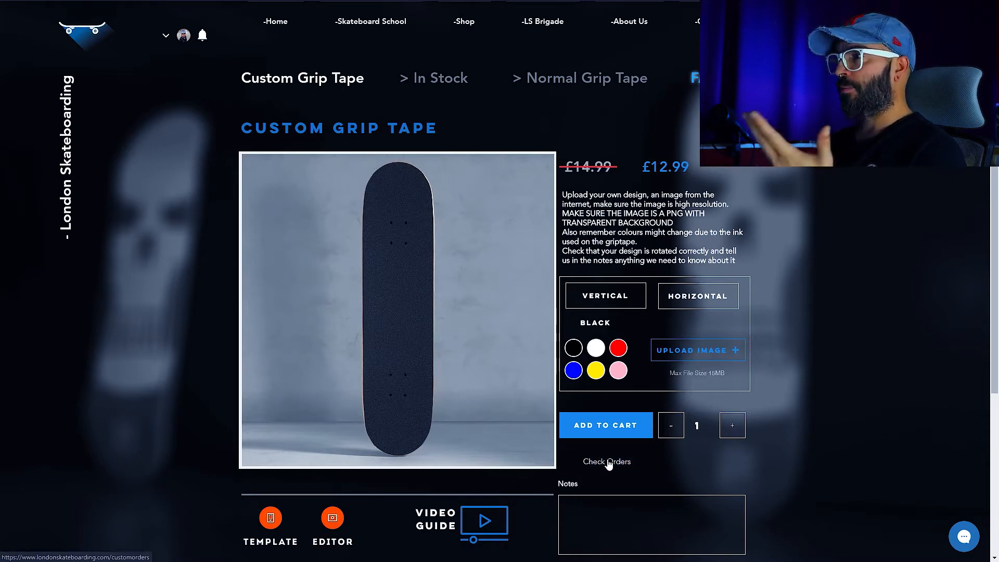
pyautogui.moveTo(609, 462)
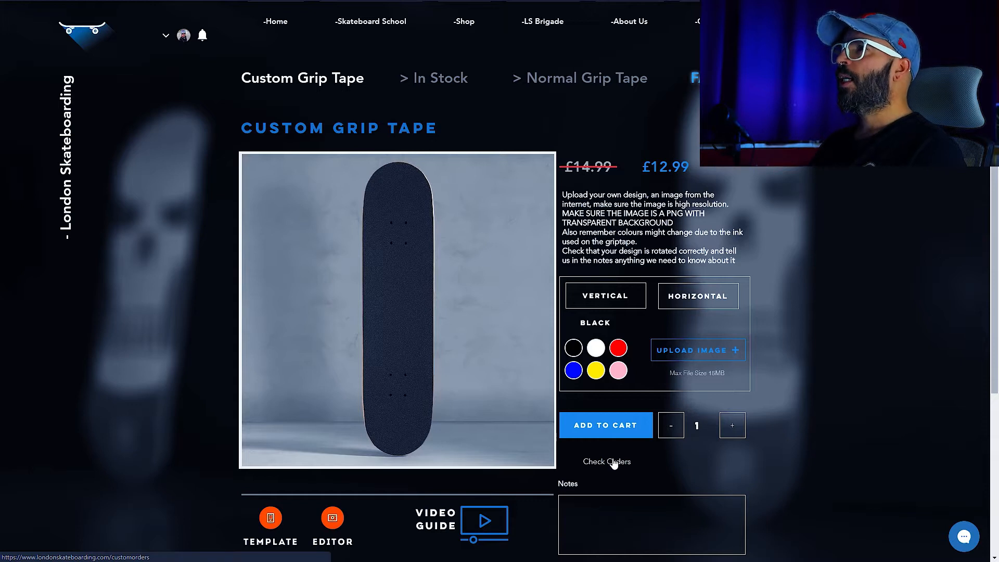
# Step: Open the Check Orders list of submitted custom grip tape orders
pyautogui.click(606, 461)
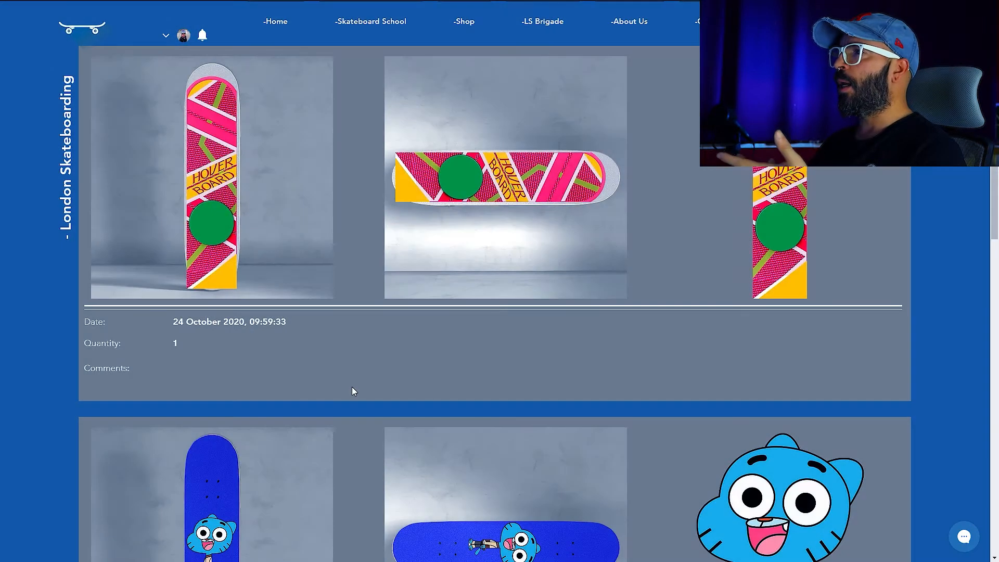
pyautogui.scroll(-3)
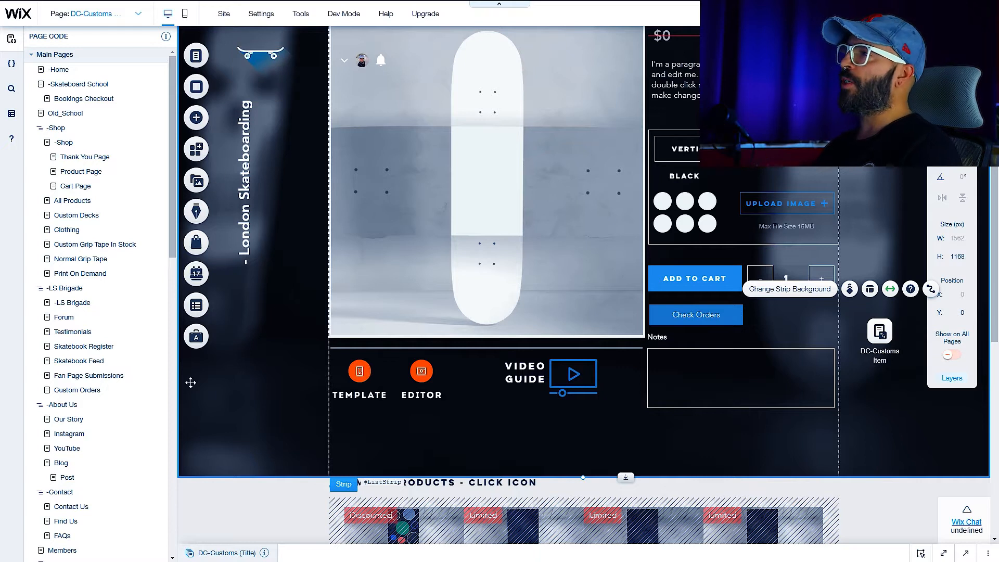
pyautogui.moveTo(610, 395)
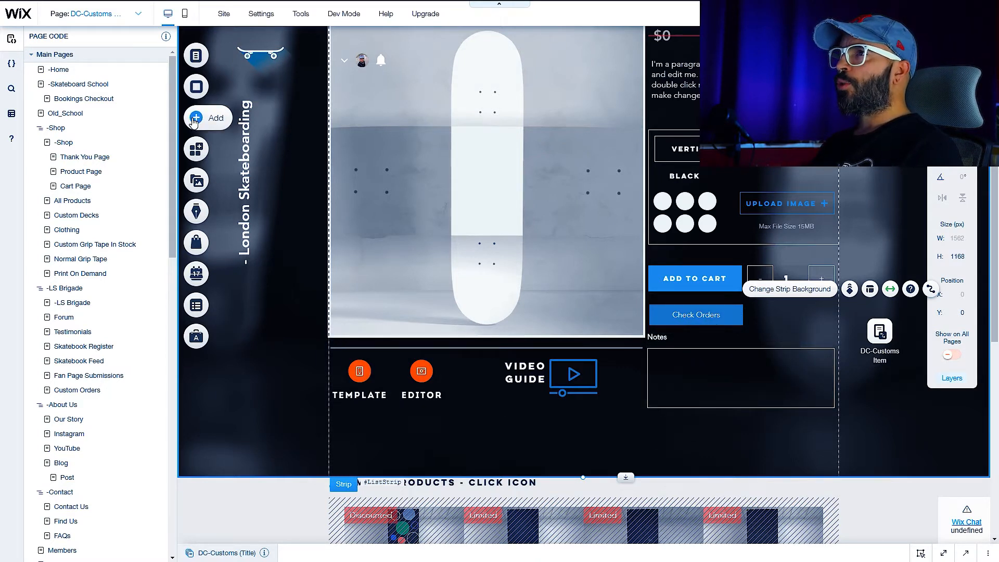
# Step: Add a button beside Check Orders and label it 'test'
pyautogui.click(206, 117)
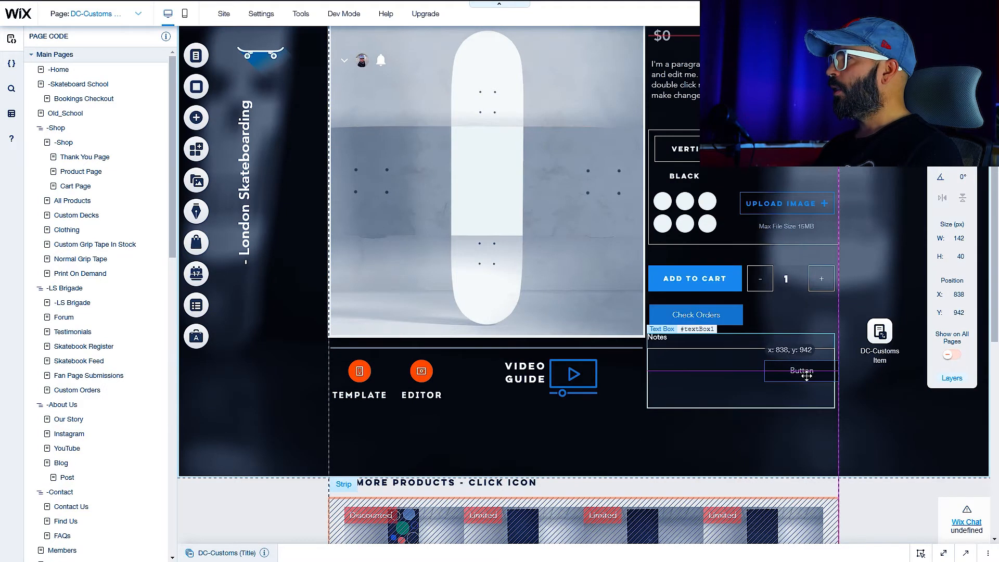
pyautogui.click(777, 279)
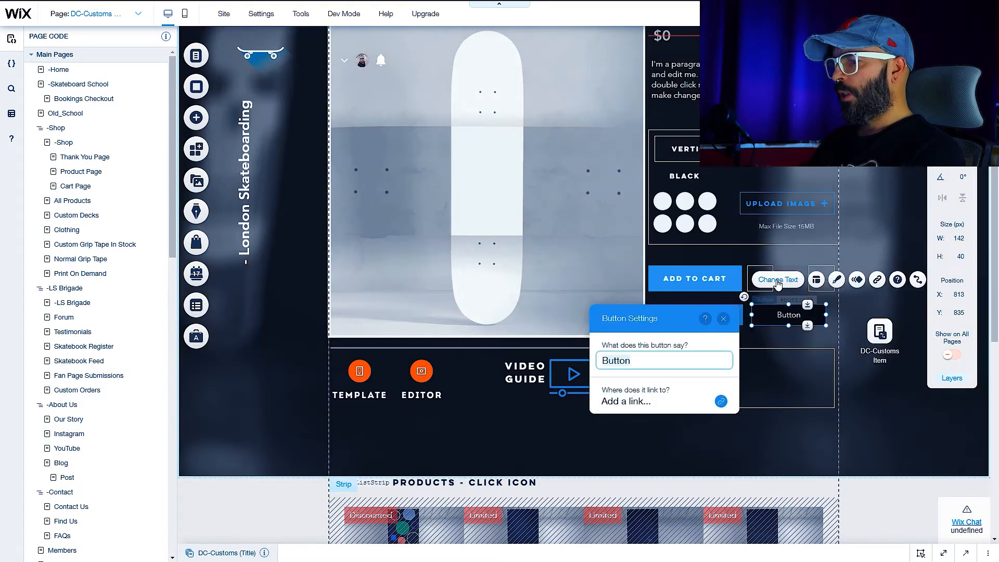
pyautogui.write('test')
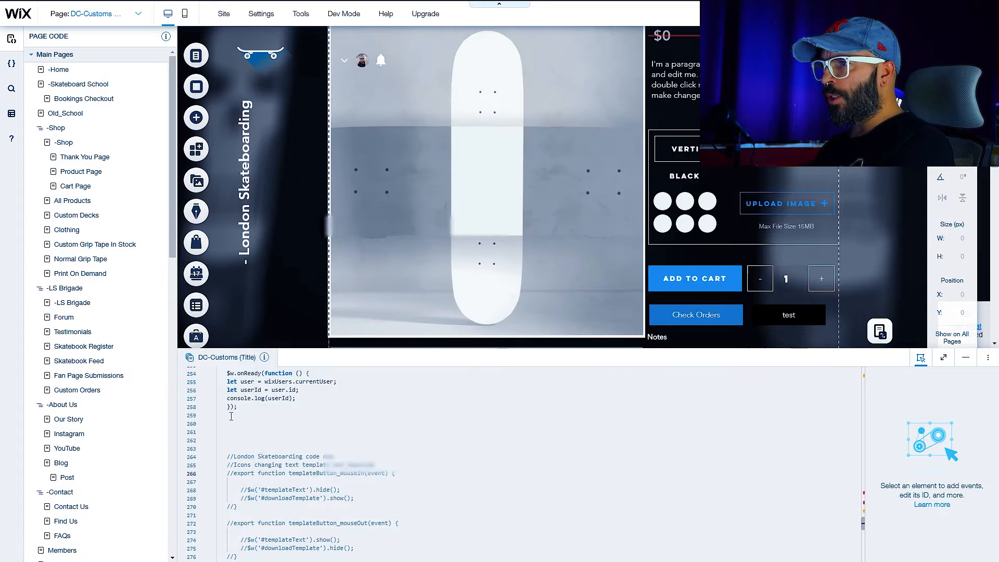
# Step: Scroll through the page code comparing currentUser.id to the owner's id to show or hide button2
pyautogui.scroll(-3)
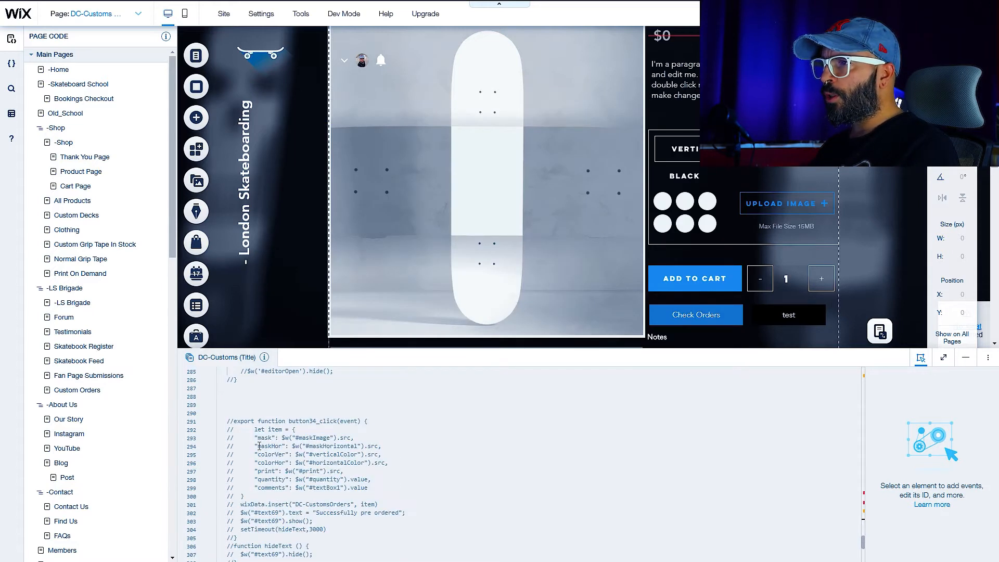
pyautogui.scroll(-3)
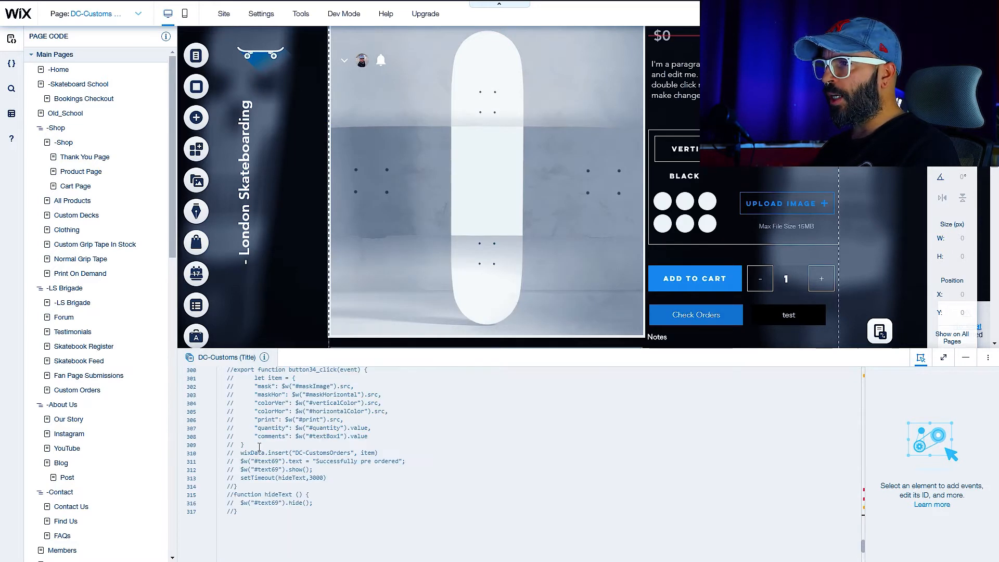
pyautogui.scroll(-3)
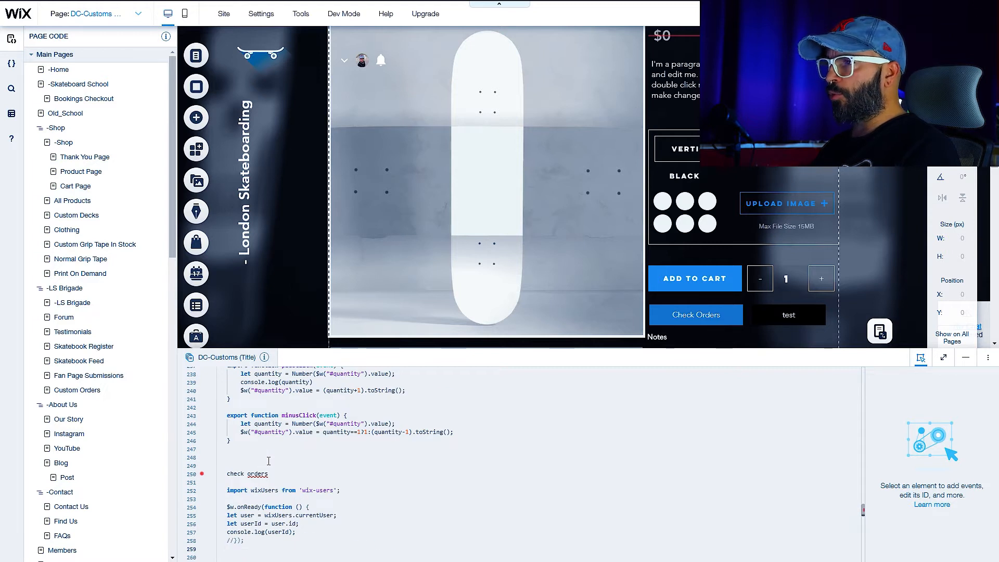
pyautogui.scroll(-3)
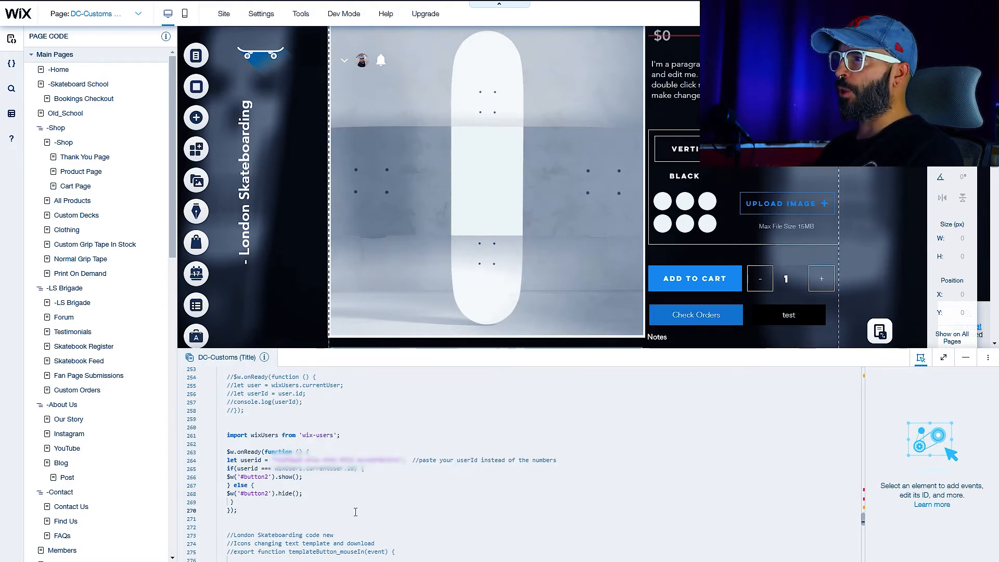
pyautogui.scroll(-3)
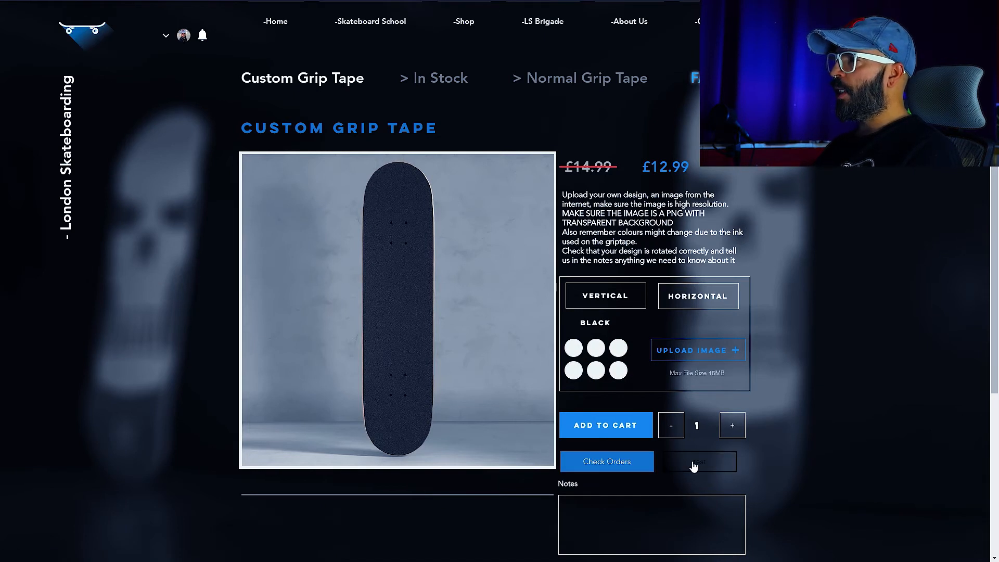
# Step: Try the test button now visible beside Check Orders on the live page
pyautogui.click(698, 461)
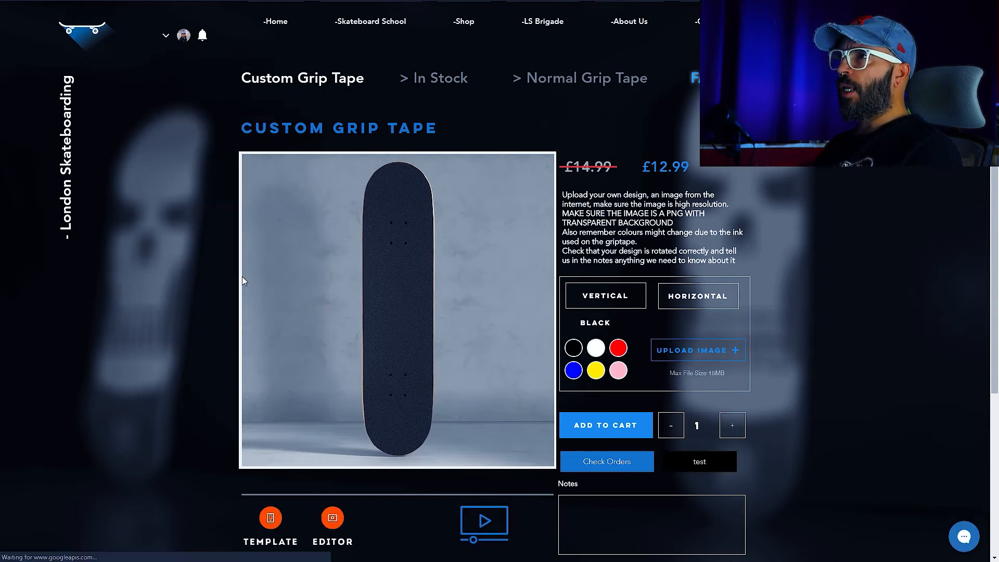
pyautogui.moveTo(166, 213)
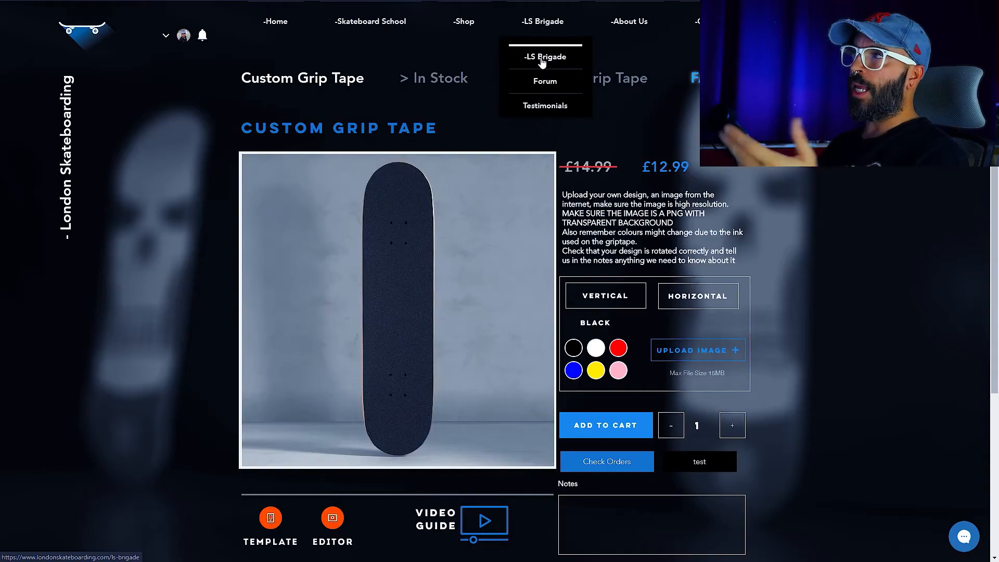
# Step: Go to the LS Brigade submission form and open Check Submissions
pyautogui.click(545, 81)
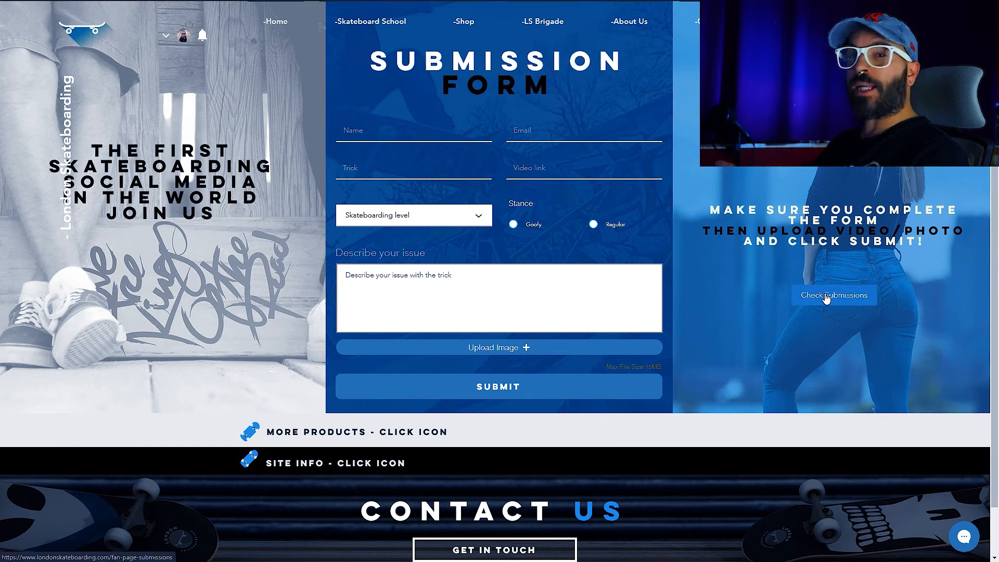
pyautogui.click(833, 295)
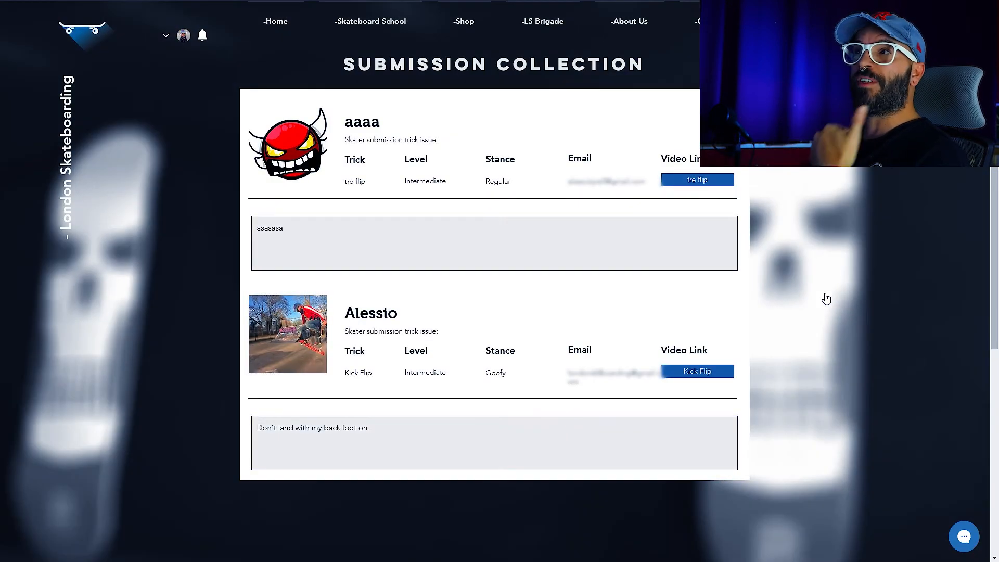